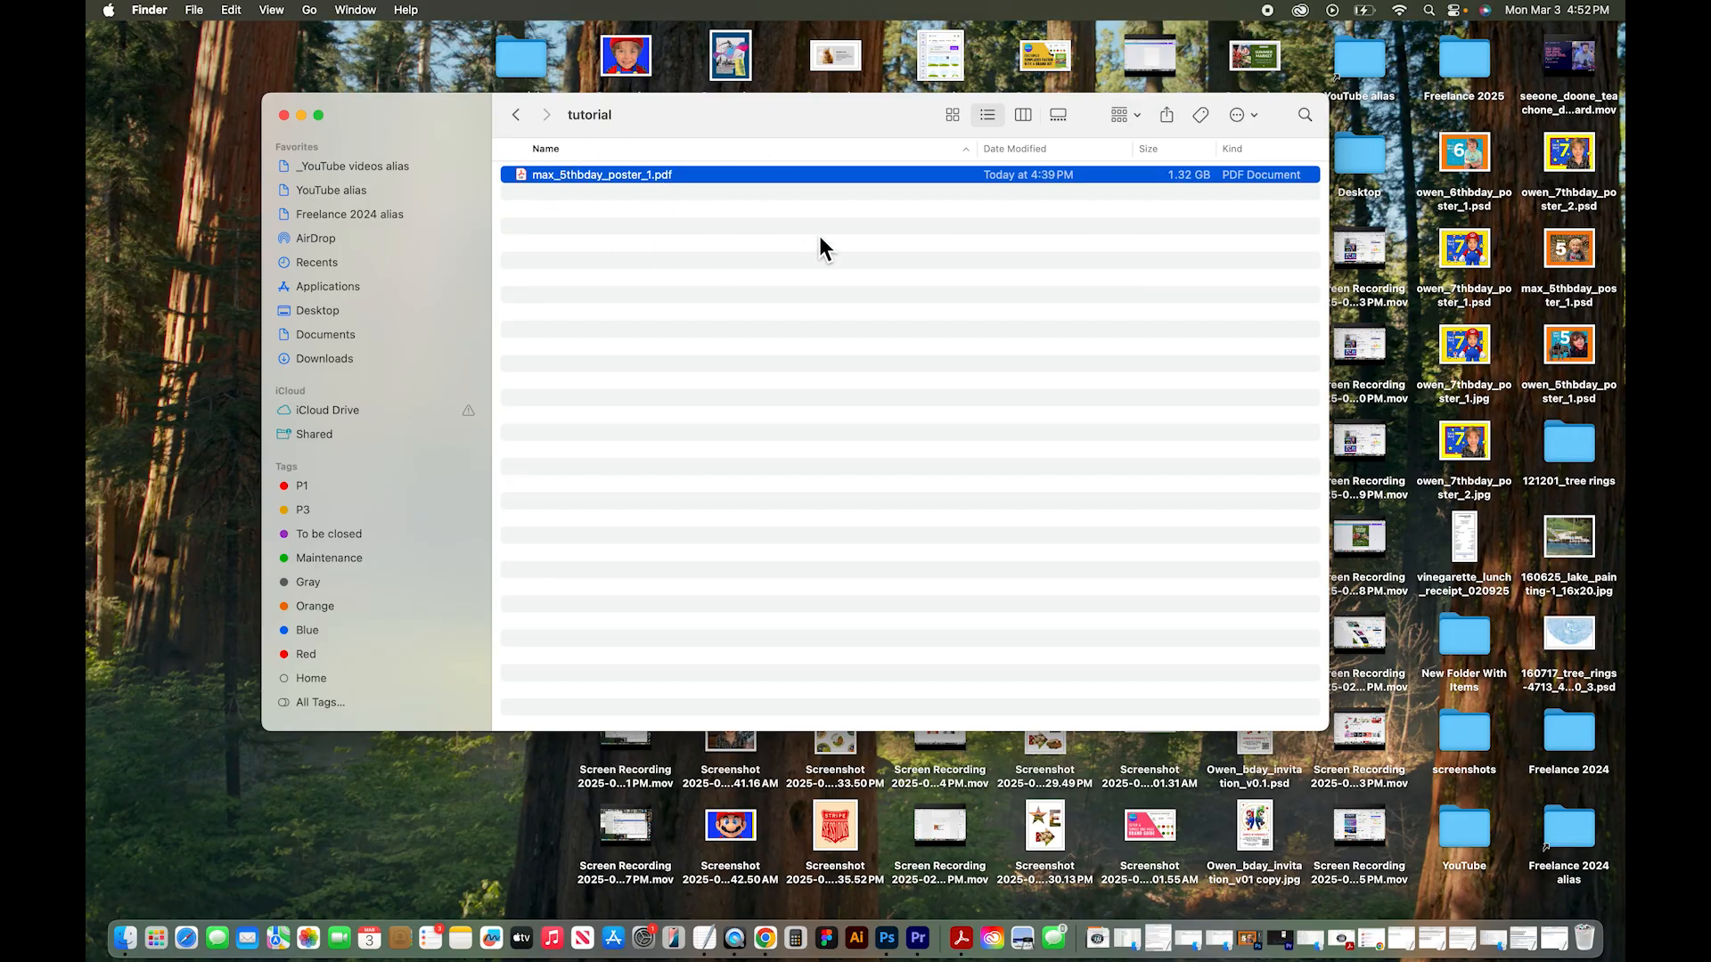
{"action": "mouse_move", "coordinate": [1289, 180]}
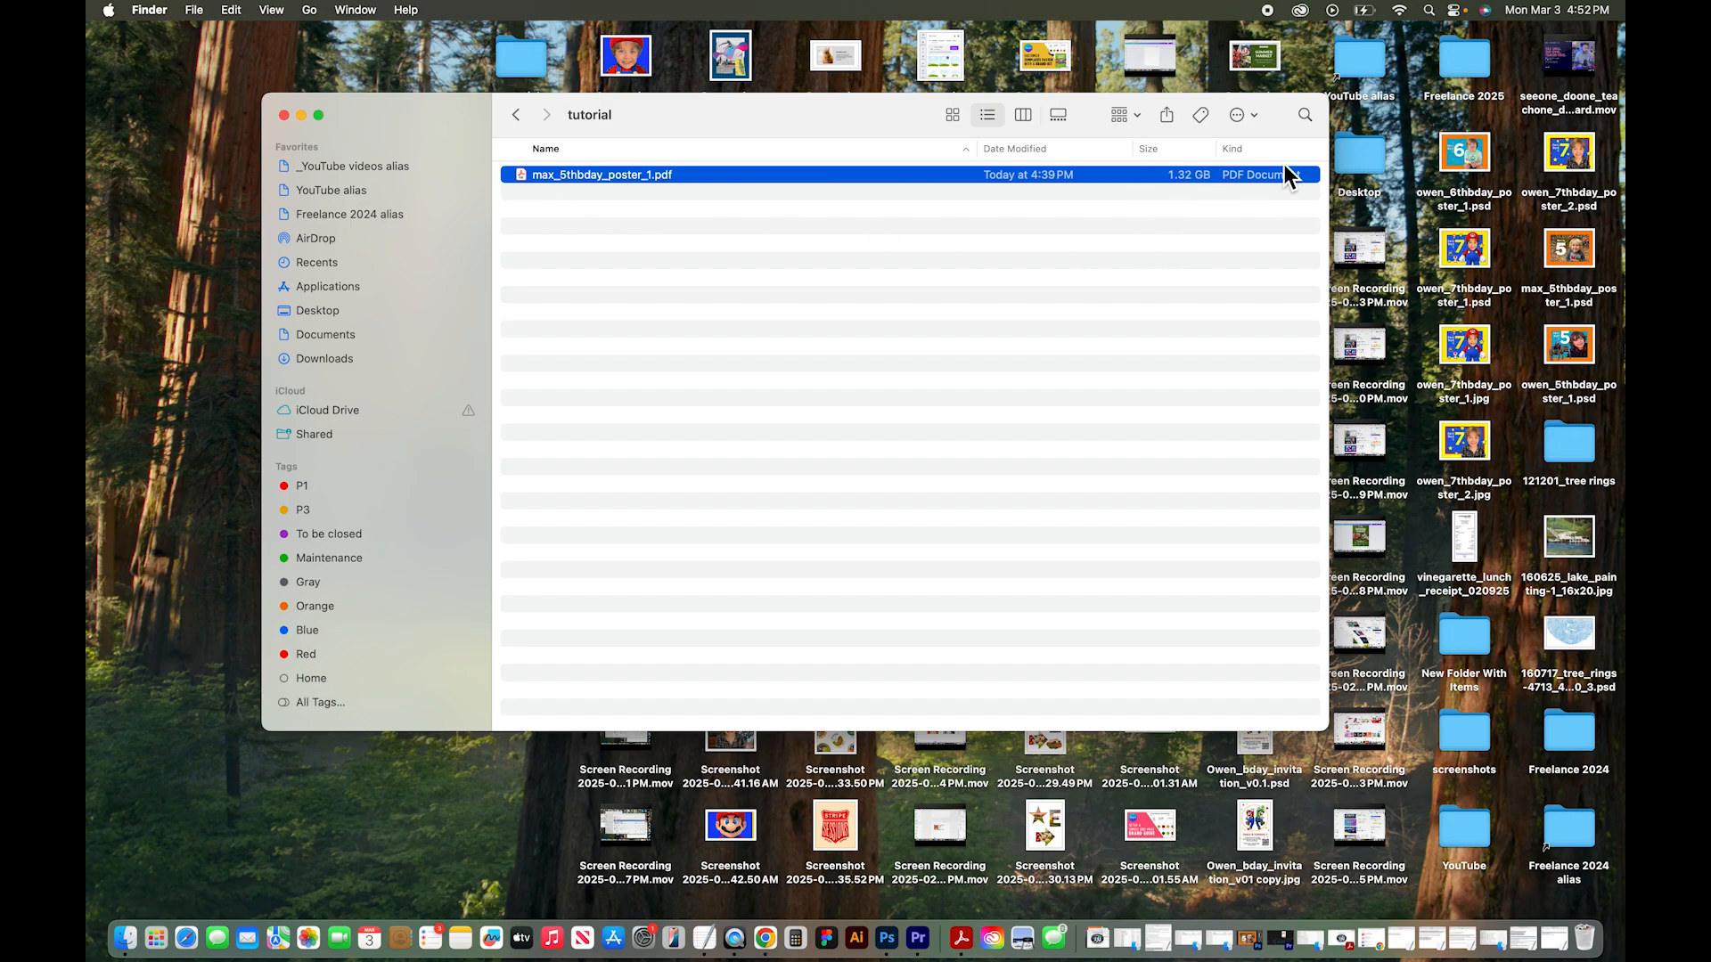
{"action": "mouse_move", "coordinate": [1208, 219]}
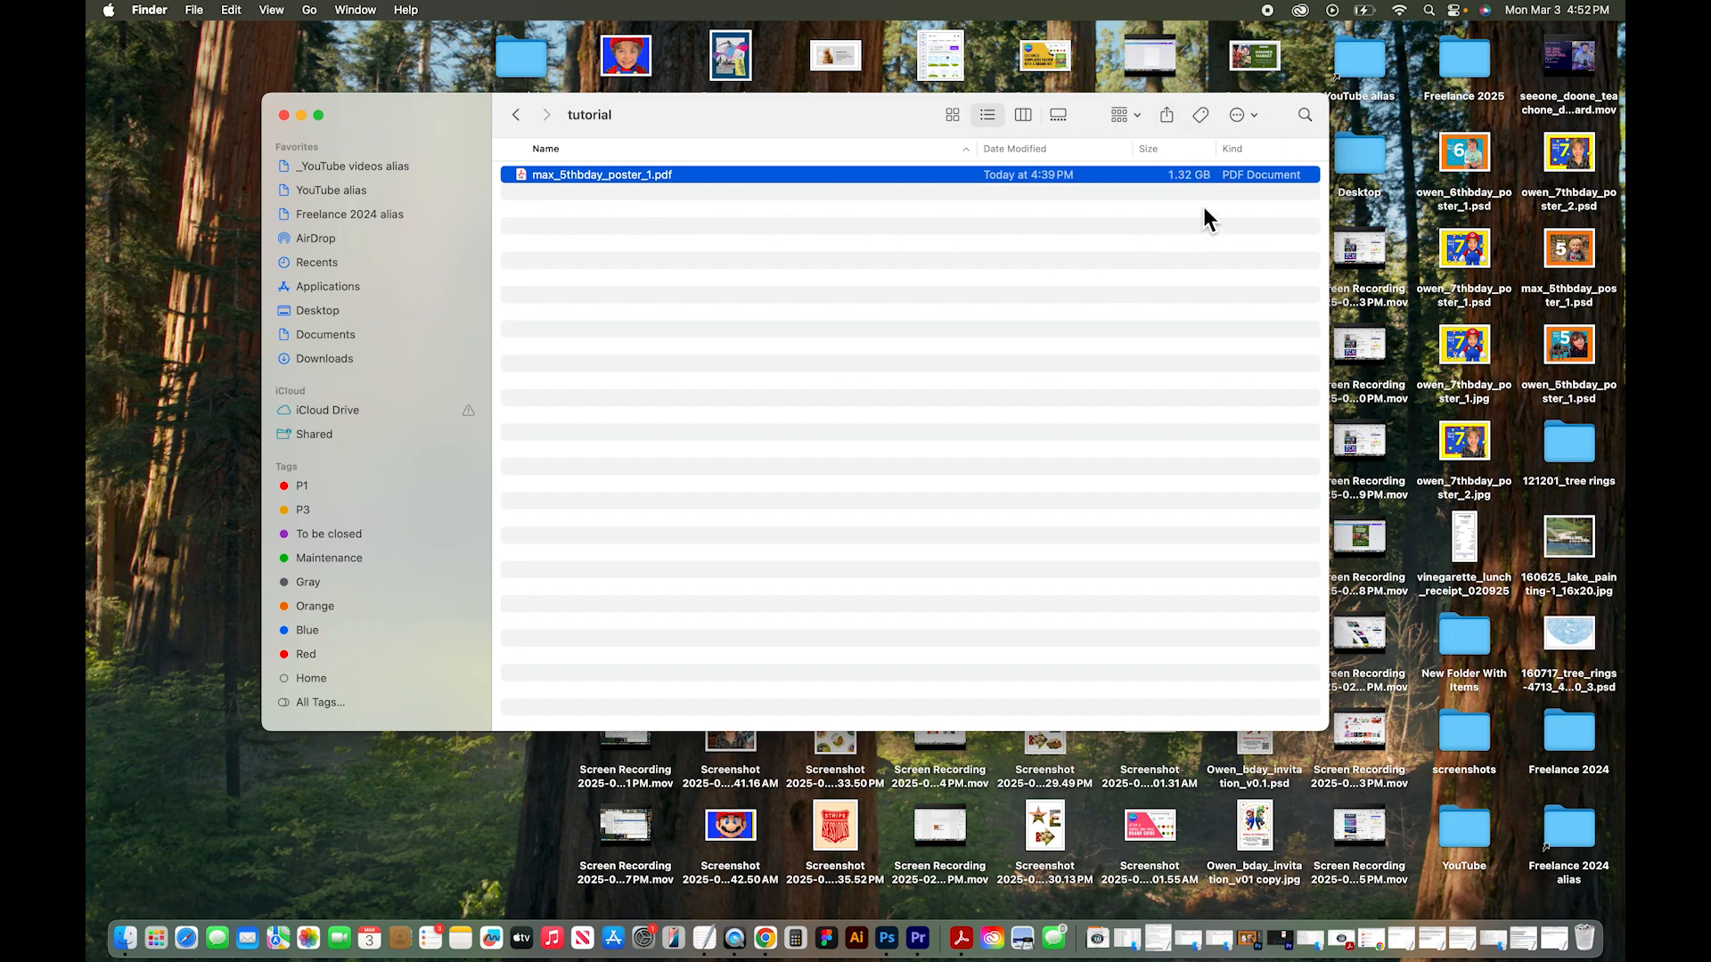
Open max_5thbday_poster_1.pdf in Preview via Open With
{"action": "right_click", "coordinate": [601, 175]}
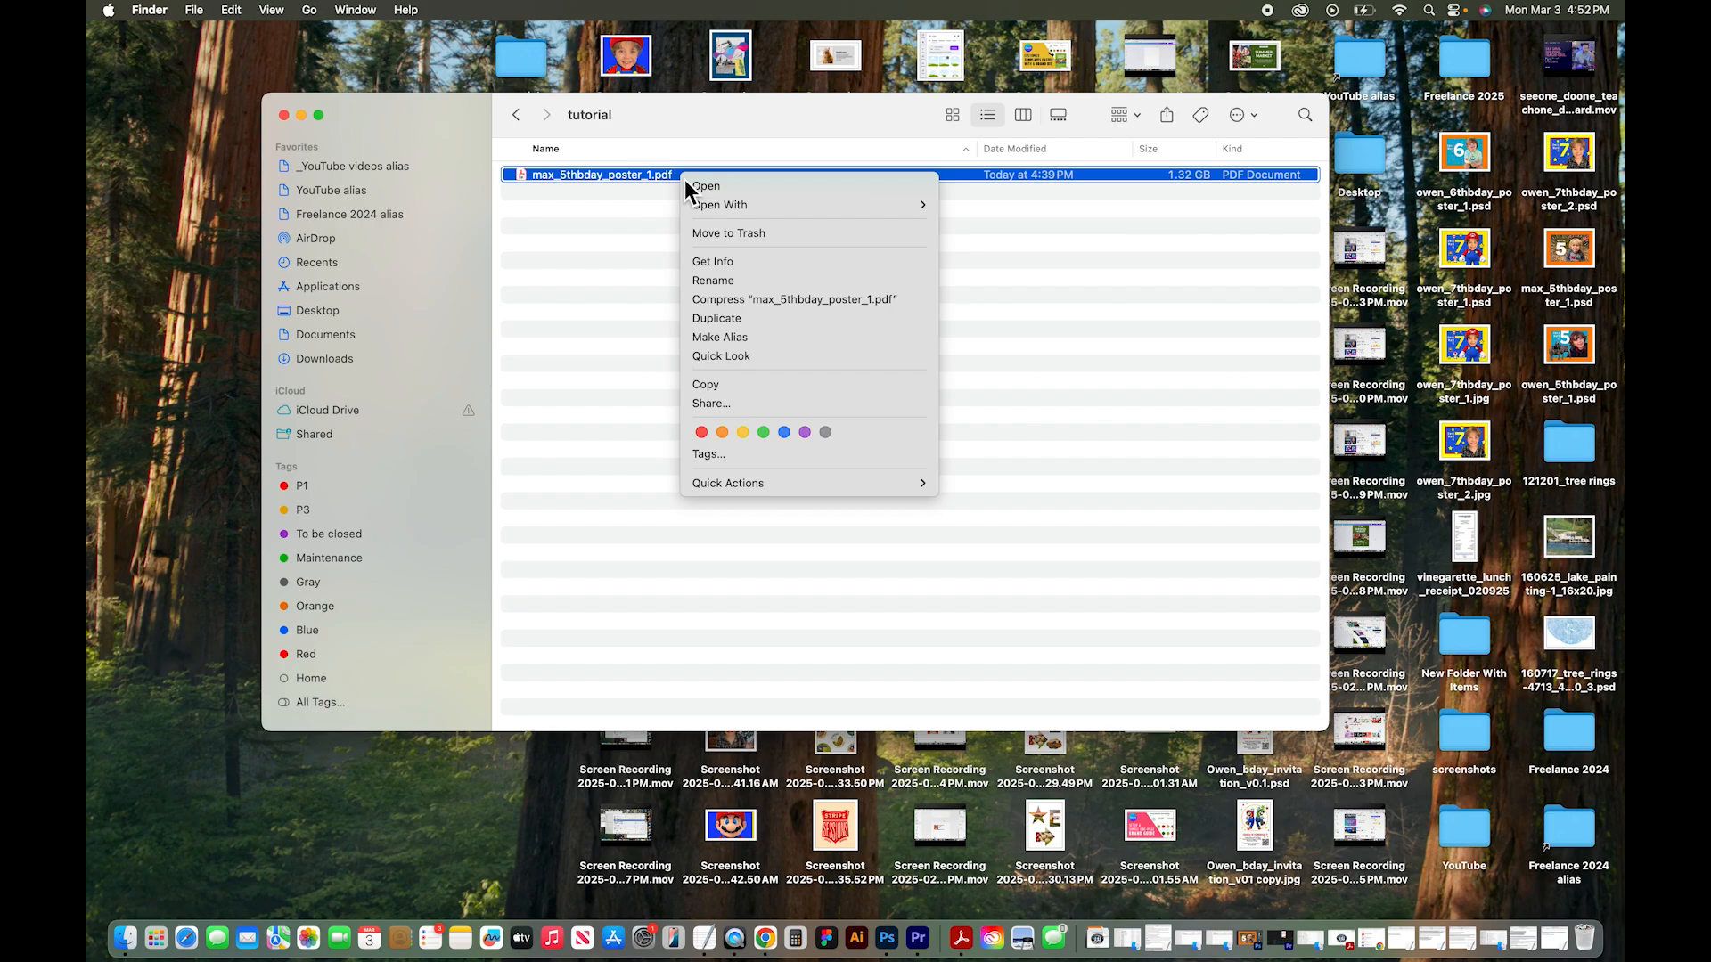
{"action": "mouse_move", "coordinate": [672, 215]}
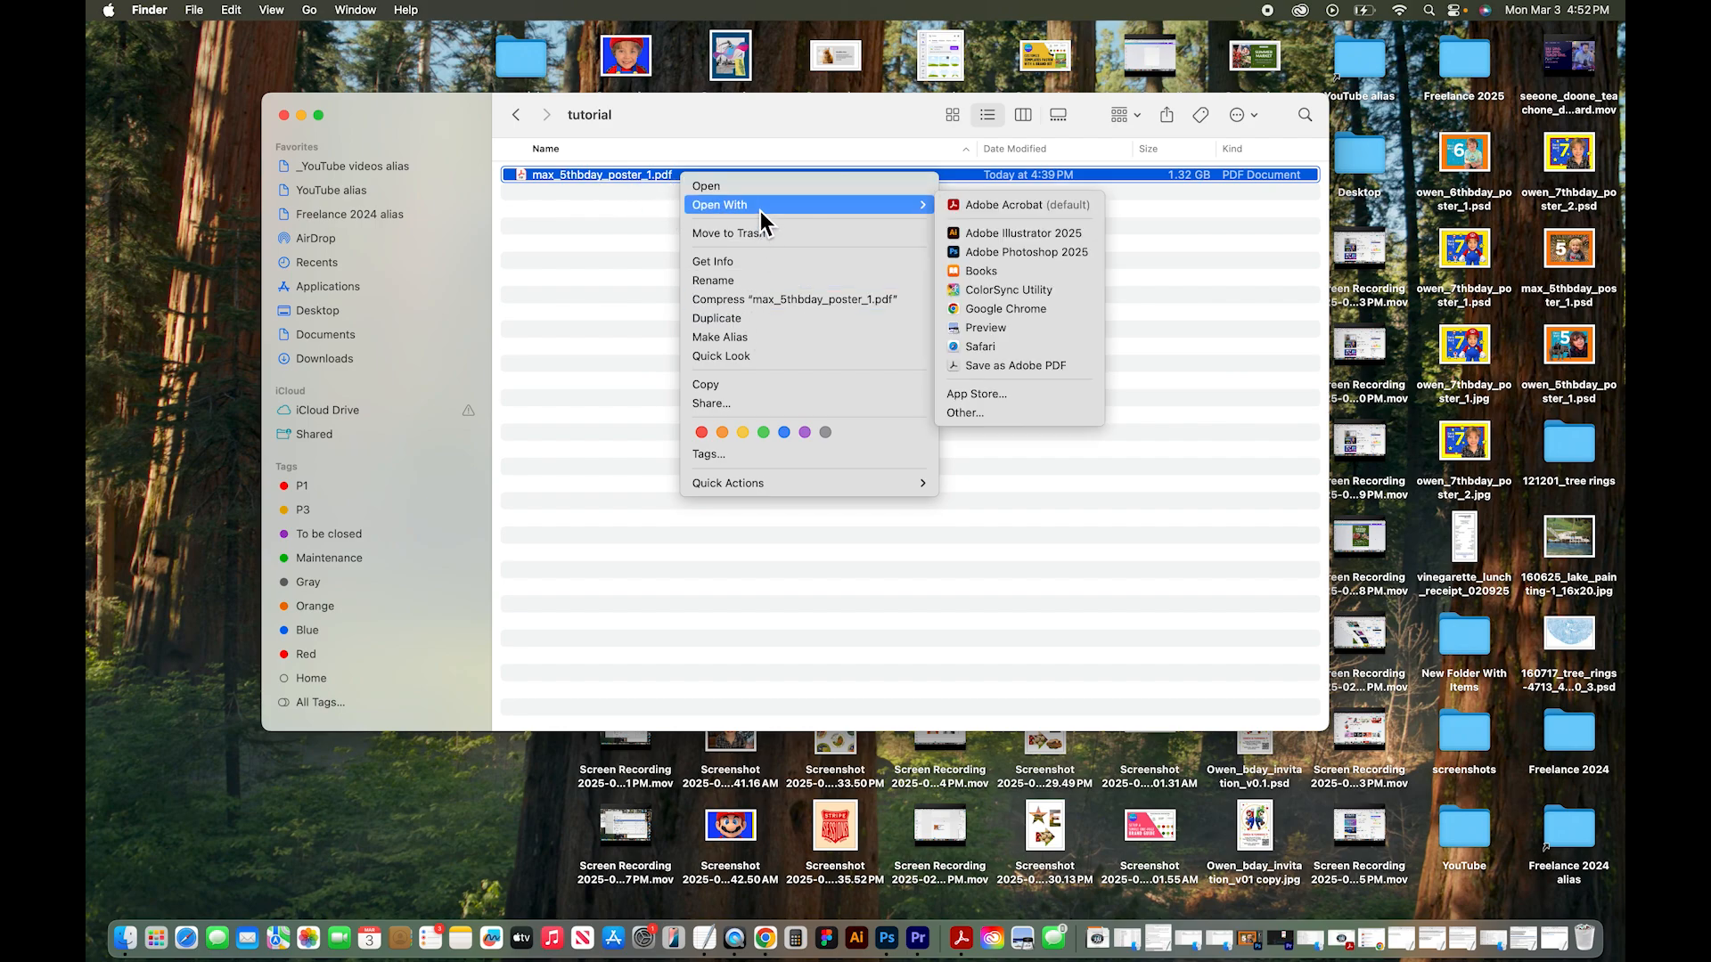
{"action": "left_click", "coordinate": [985, 327]}
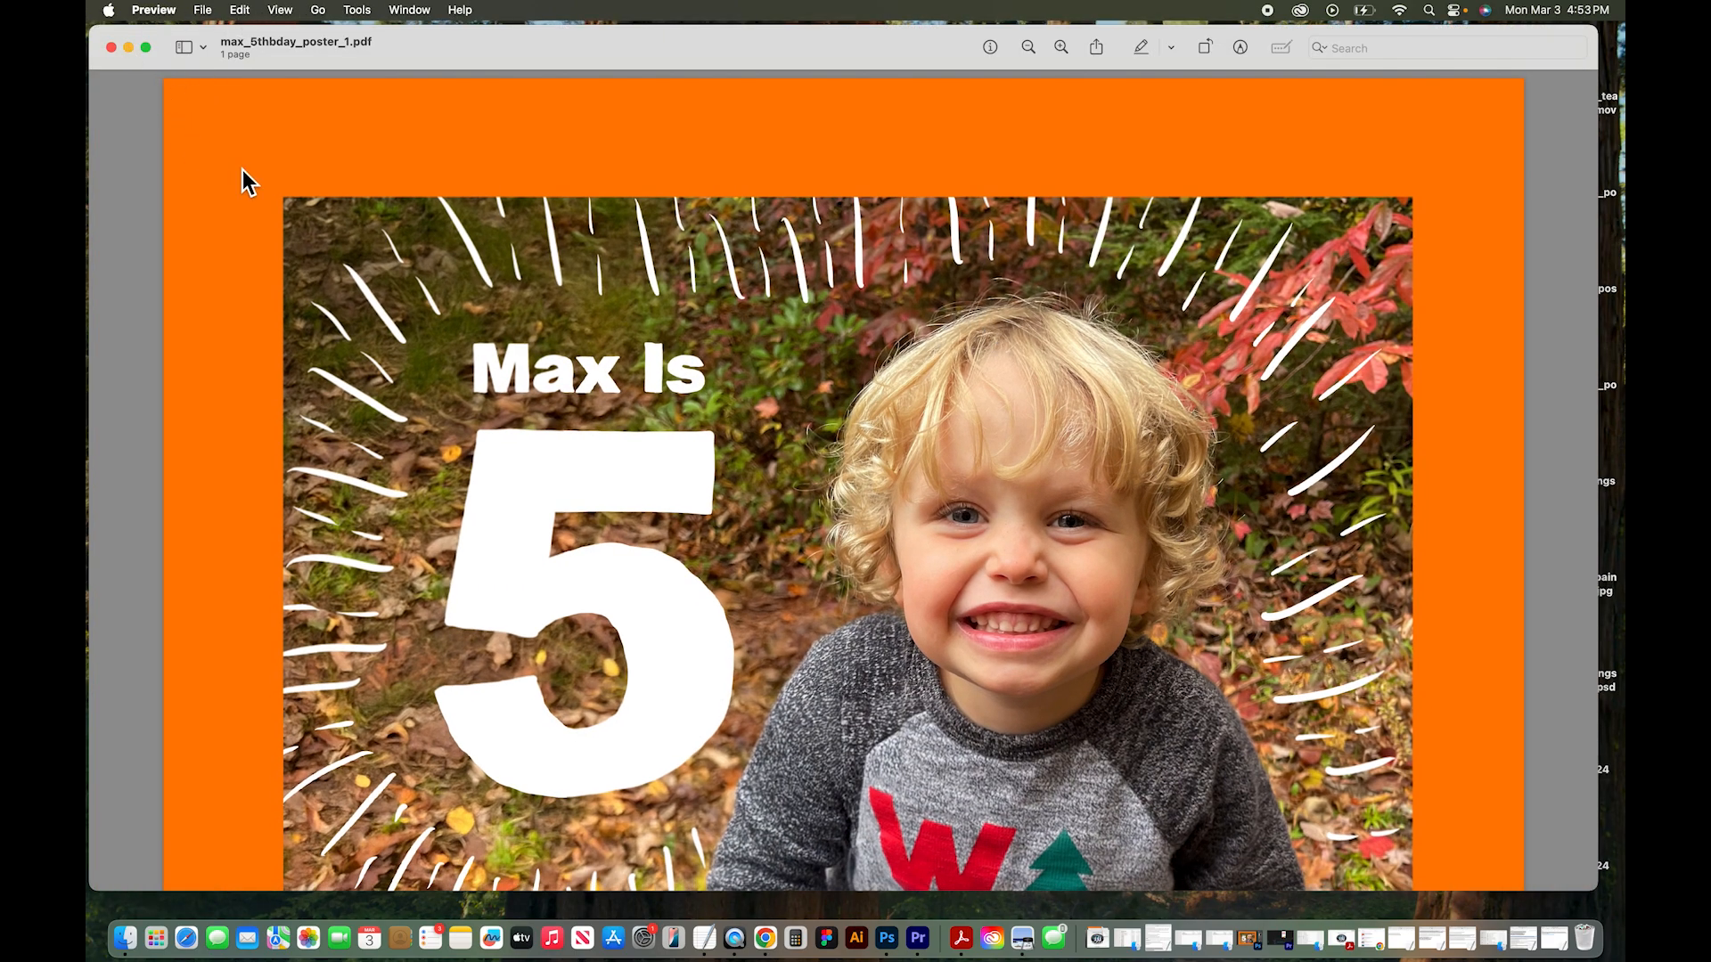
Show Preview's File menu with the Save As option available
{"action": "left_click", "coordinate": [202, 10]}
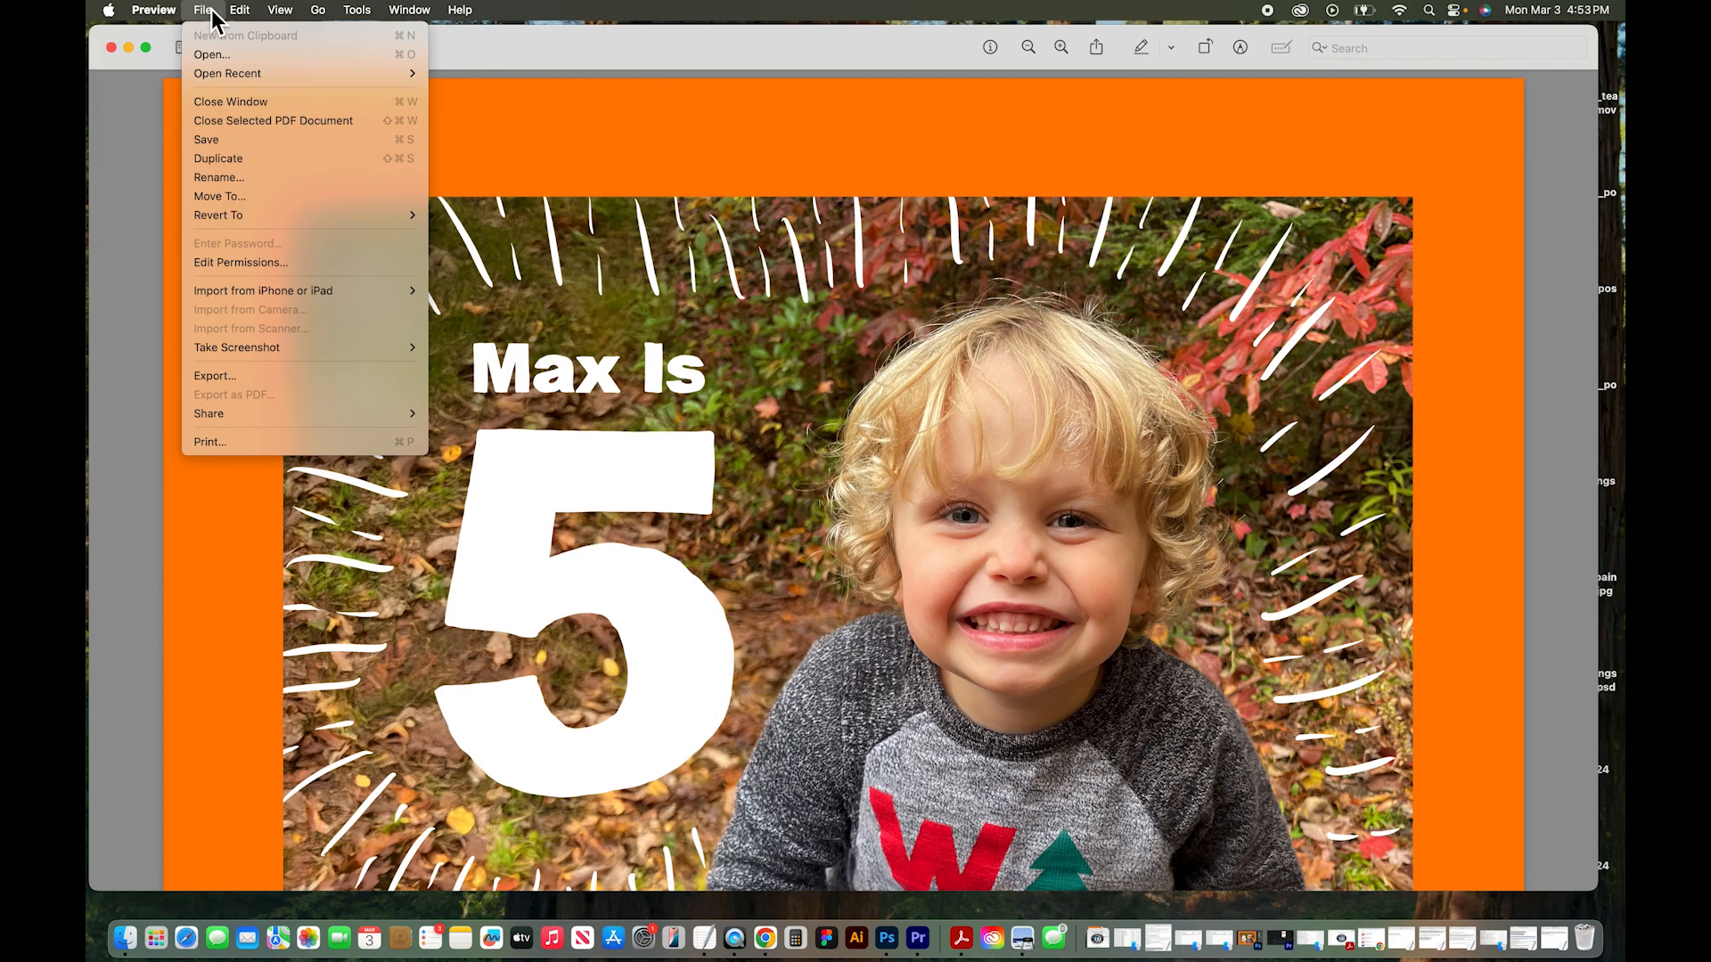
{"action": "mouse_move", "coordinate": [219, 159]}
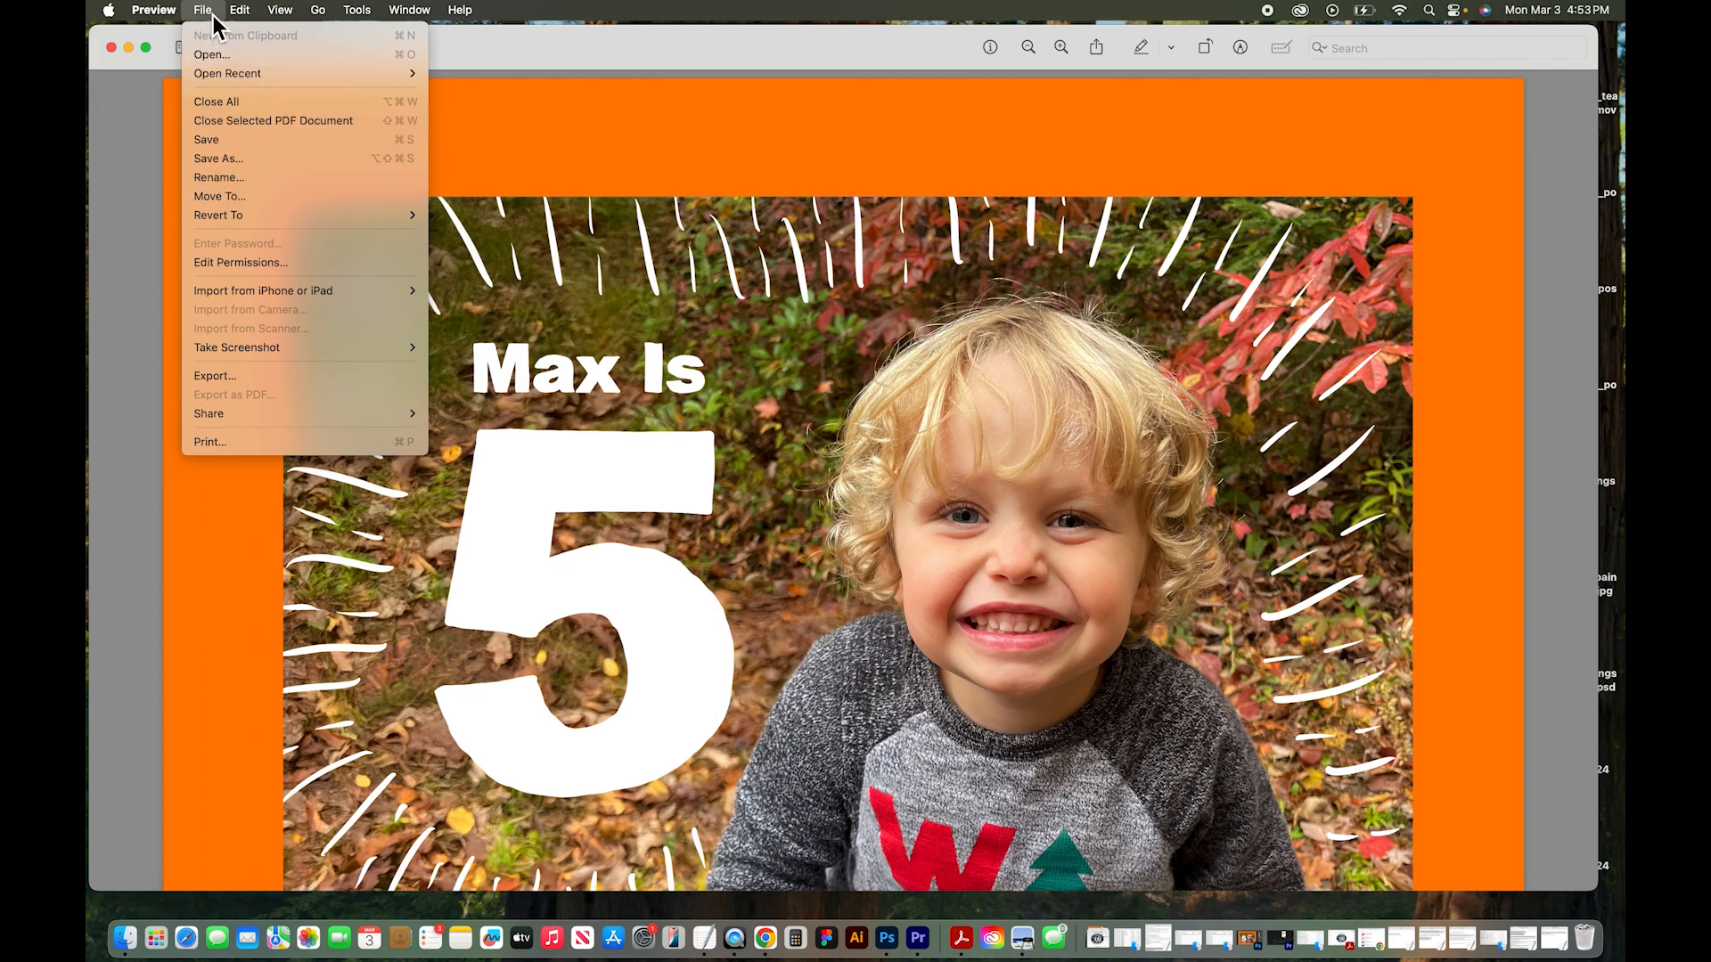
{"action": "mouse_move", "coordinate": [218, 159]}
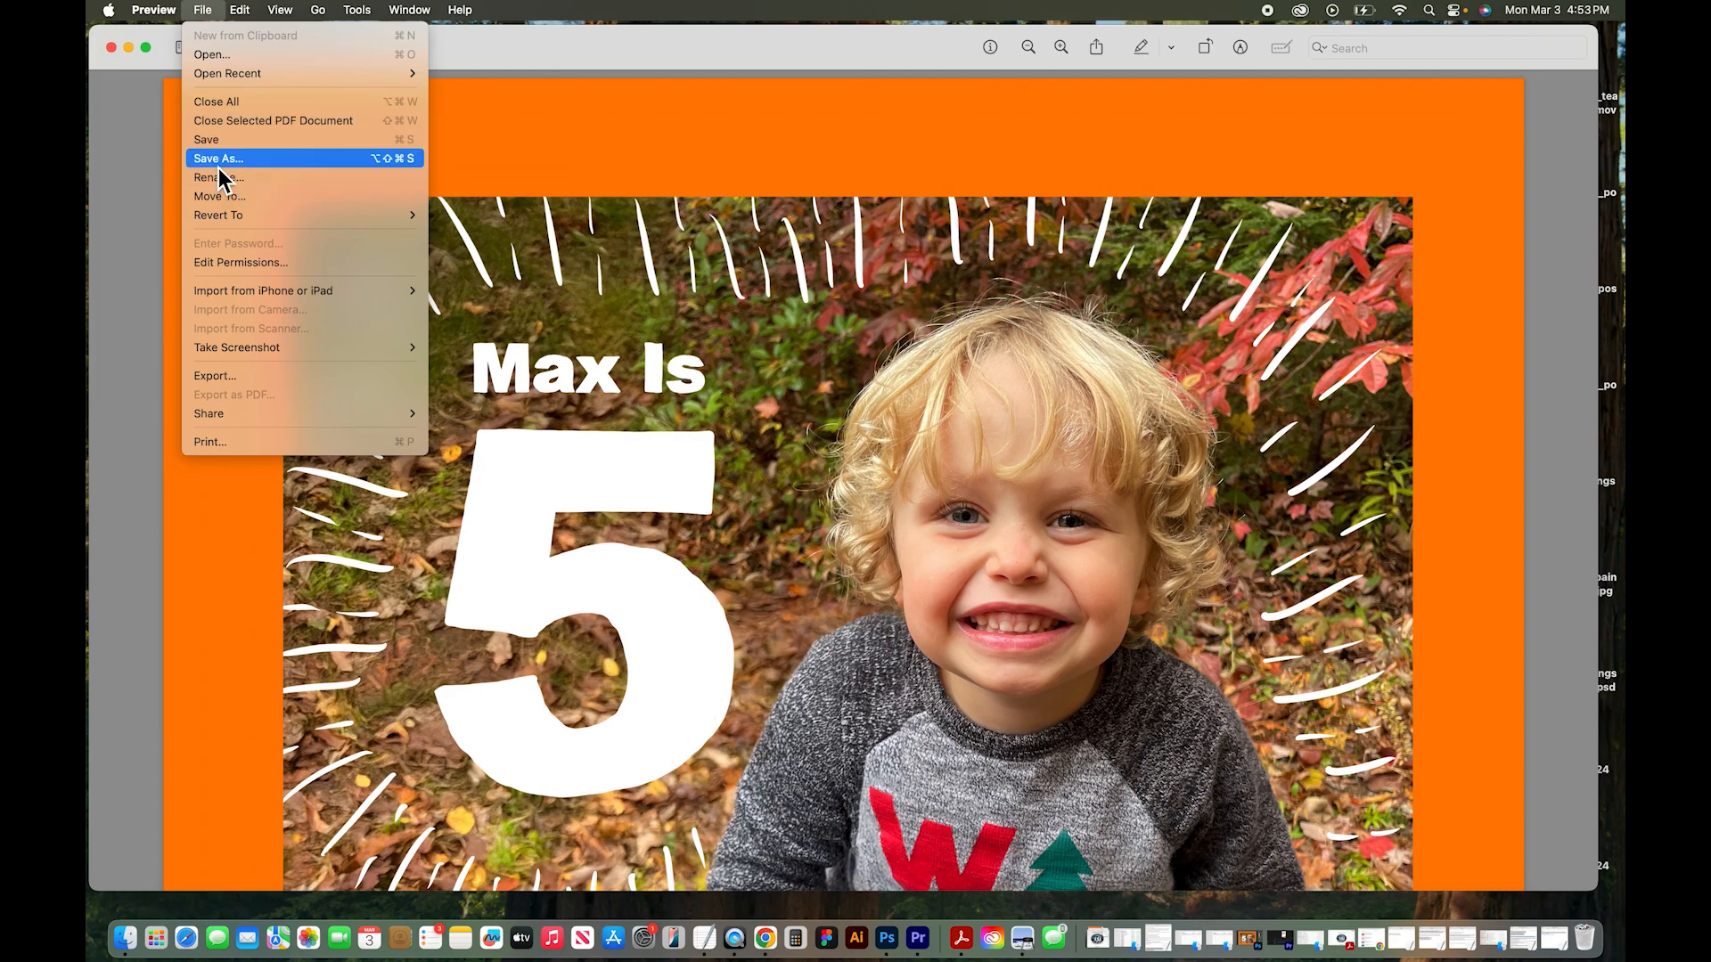
Save a copy as max_5thbday_poster_1_sm using the Reduce File Size Quartz filter
{"action": "left_click", "coordinate": [217, 159]}
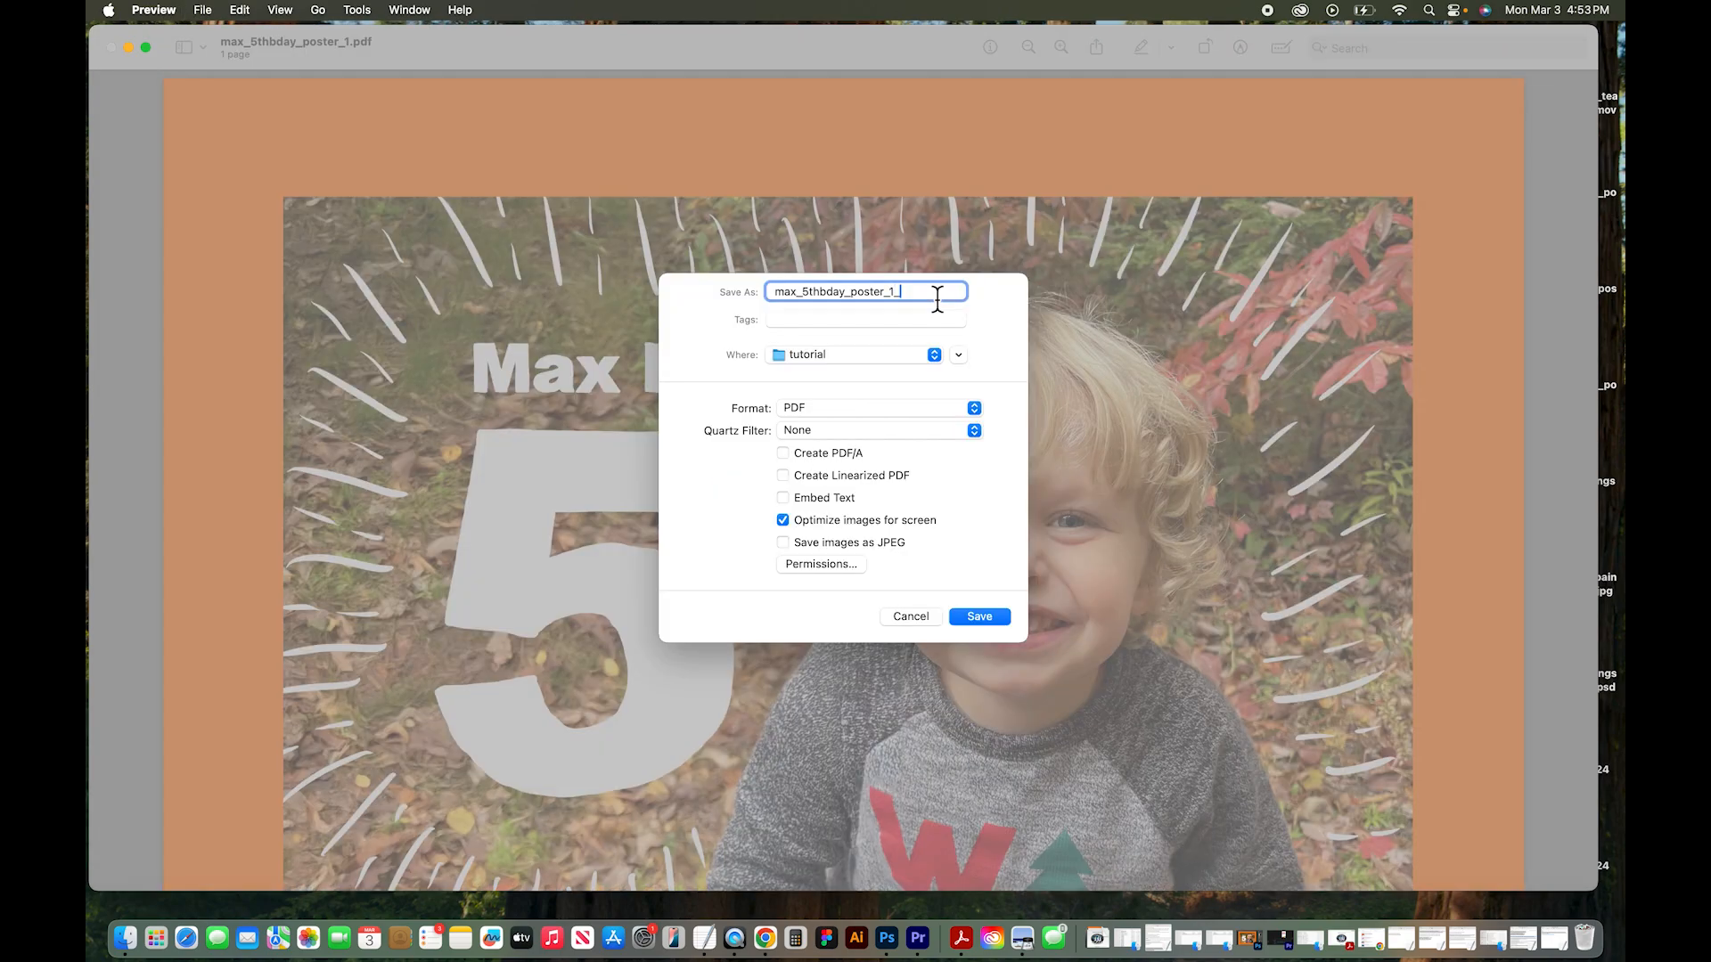
{"action": "type", "text": "sm"}
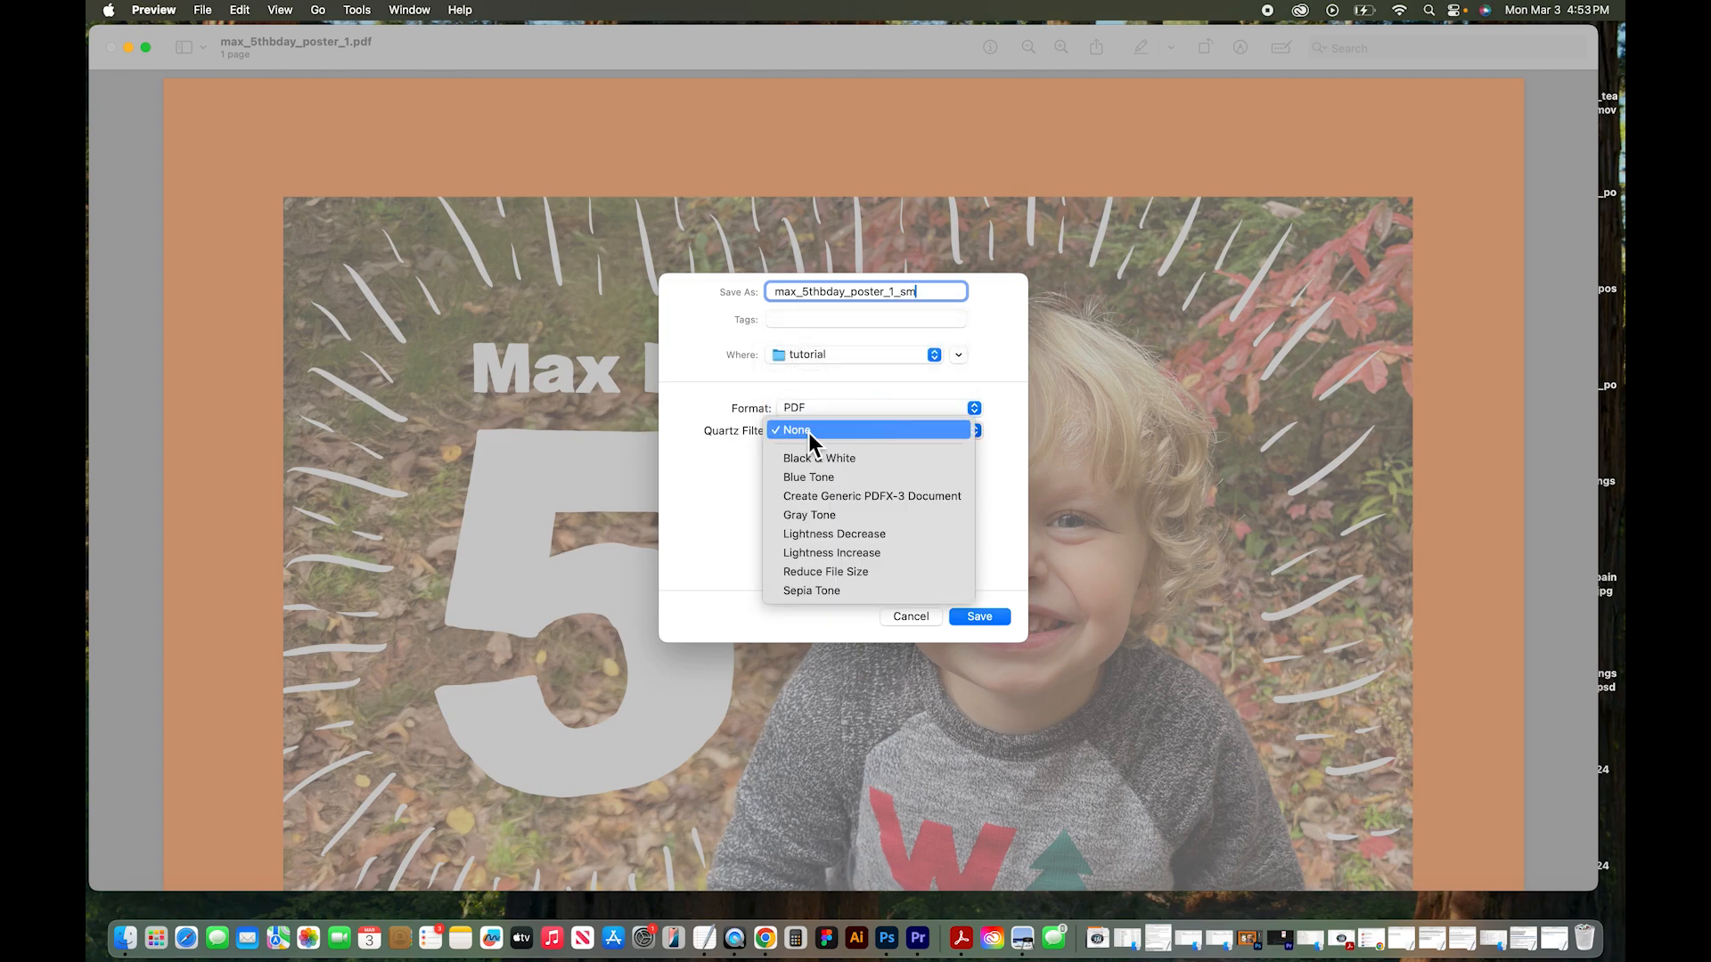
{"action": "mouse_move", "coordinate": [834, 572]}
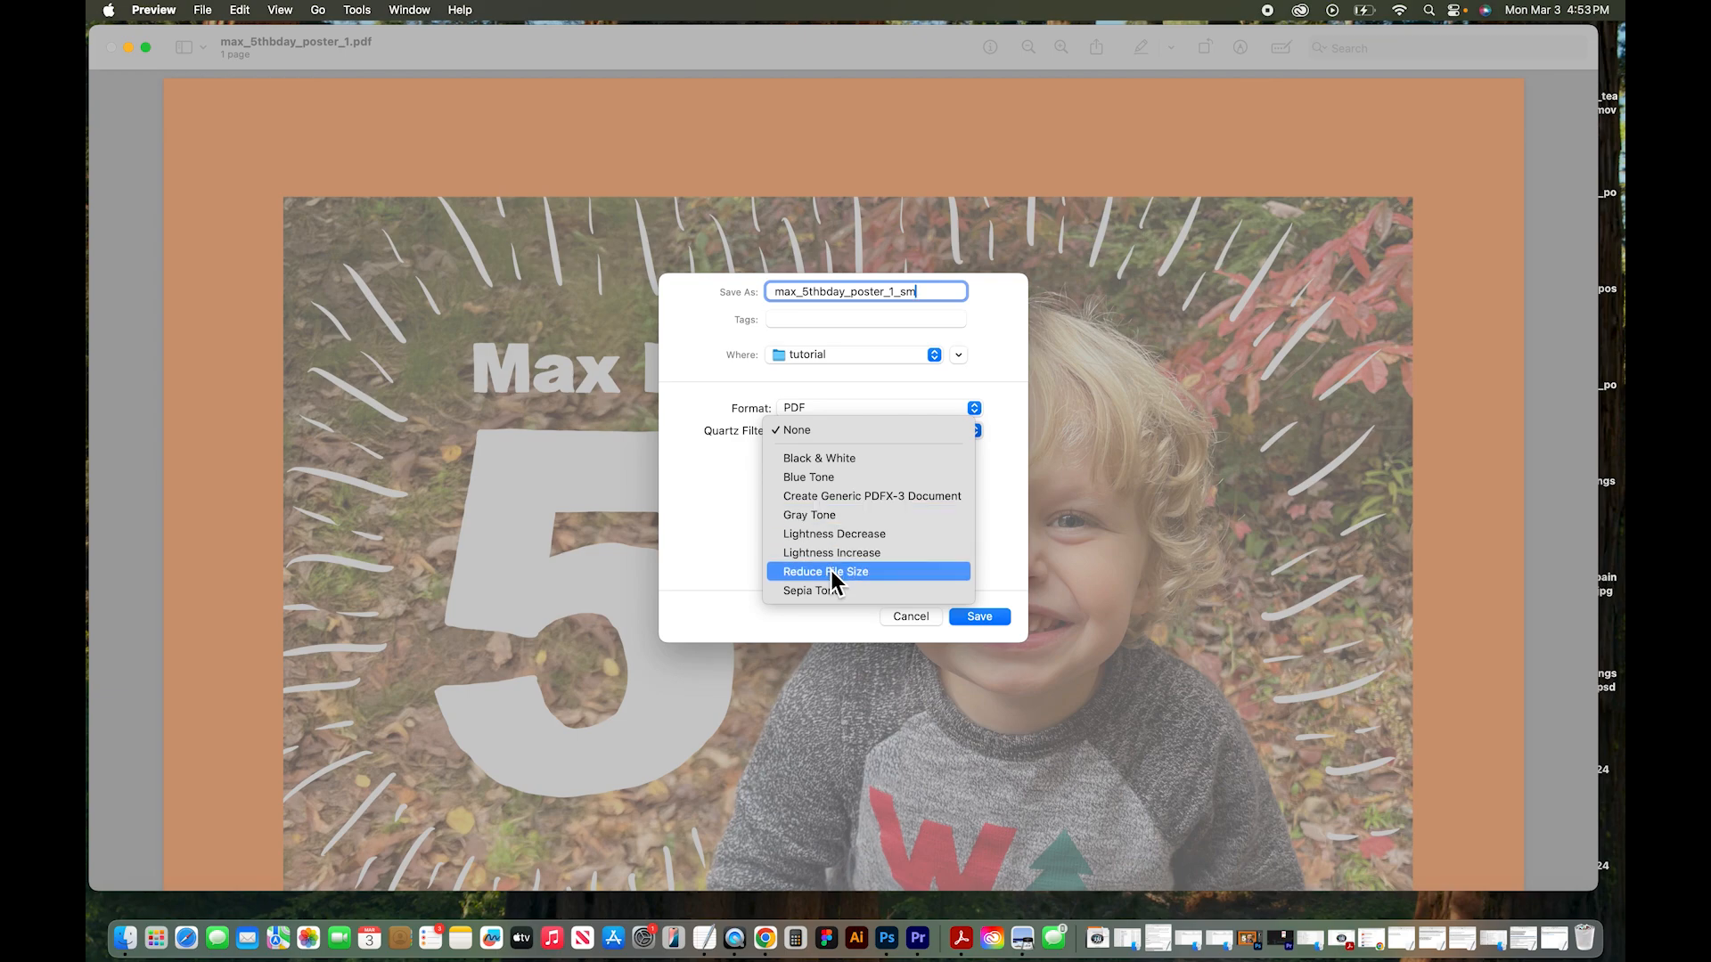
{"action": "left_click", "coordinate": [825, 570]}
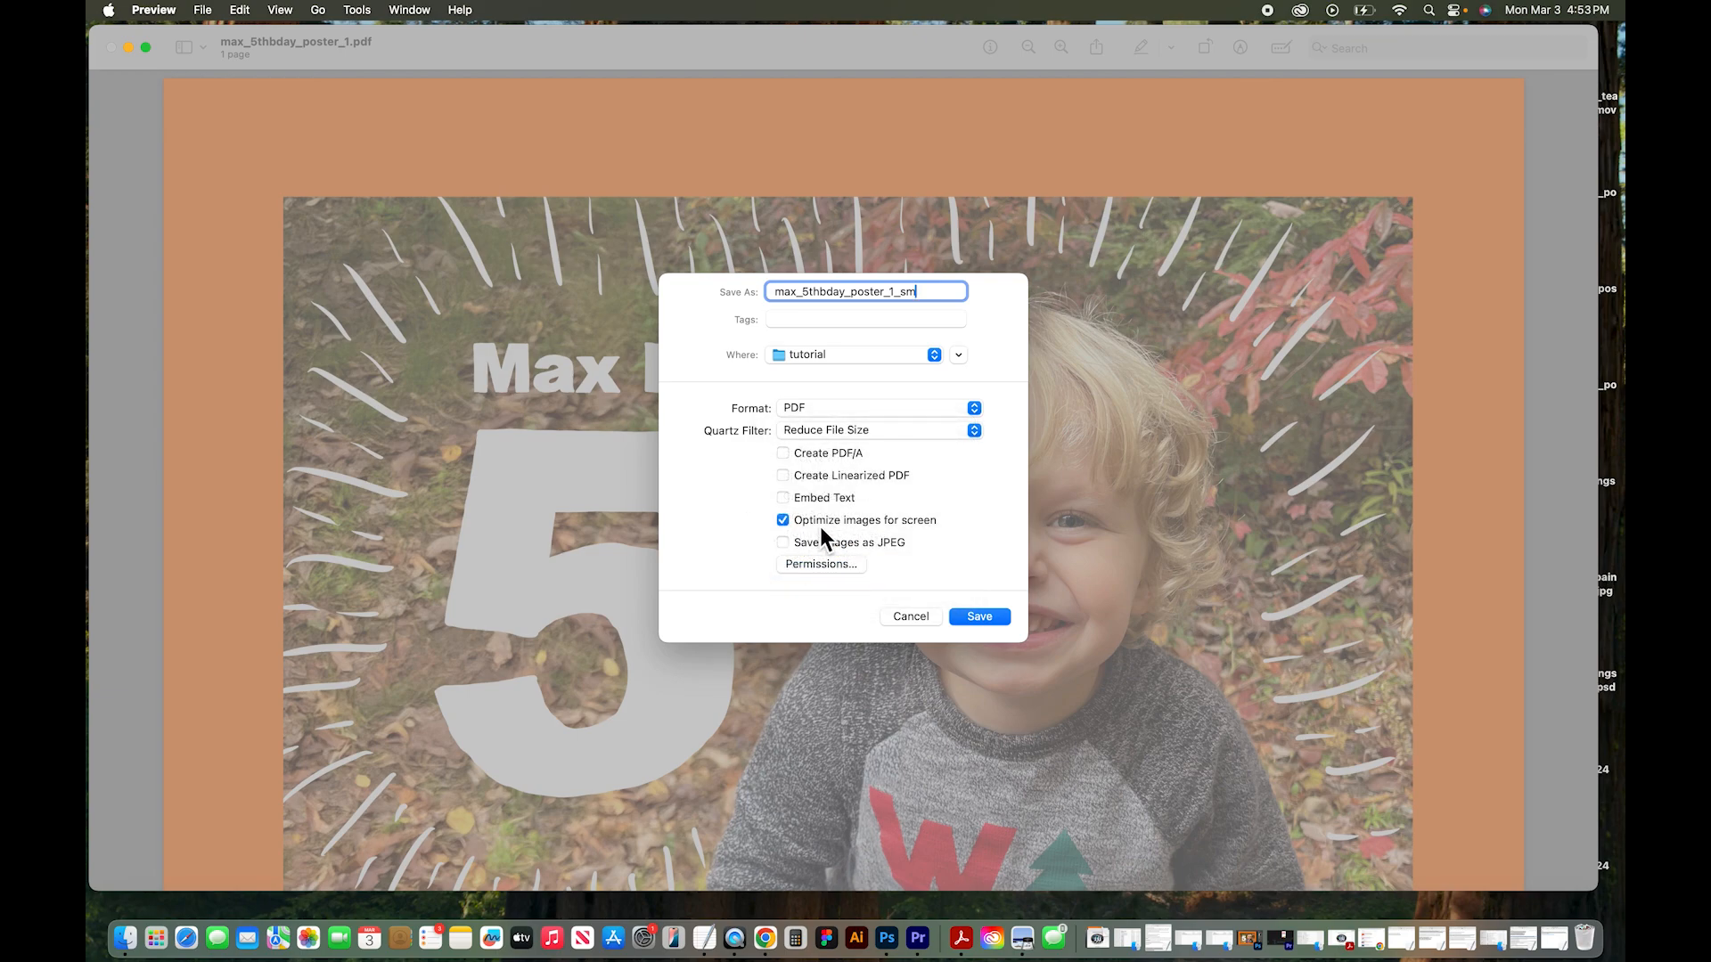
{"action": "mouse_move", "coordinate": [860, 531]}
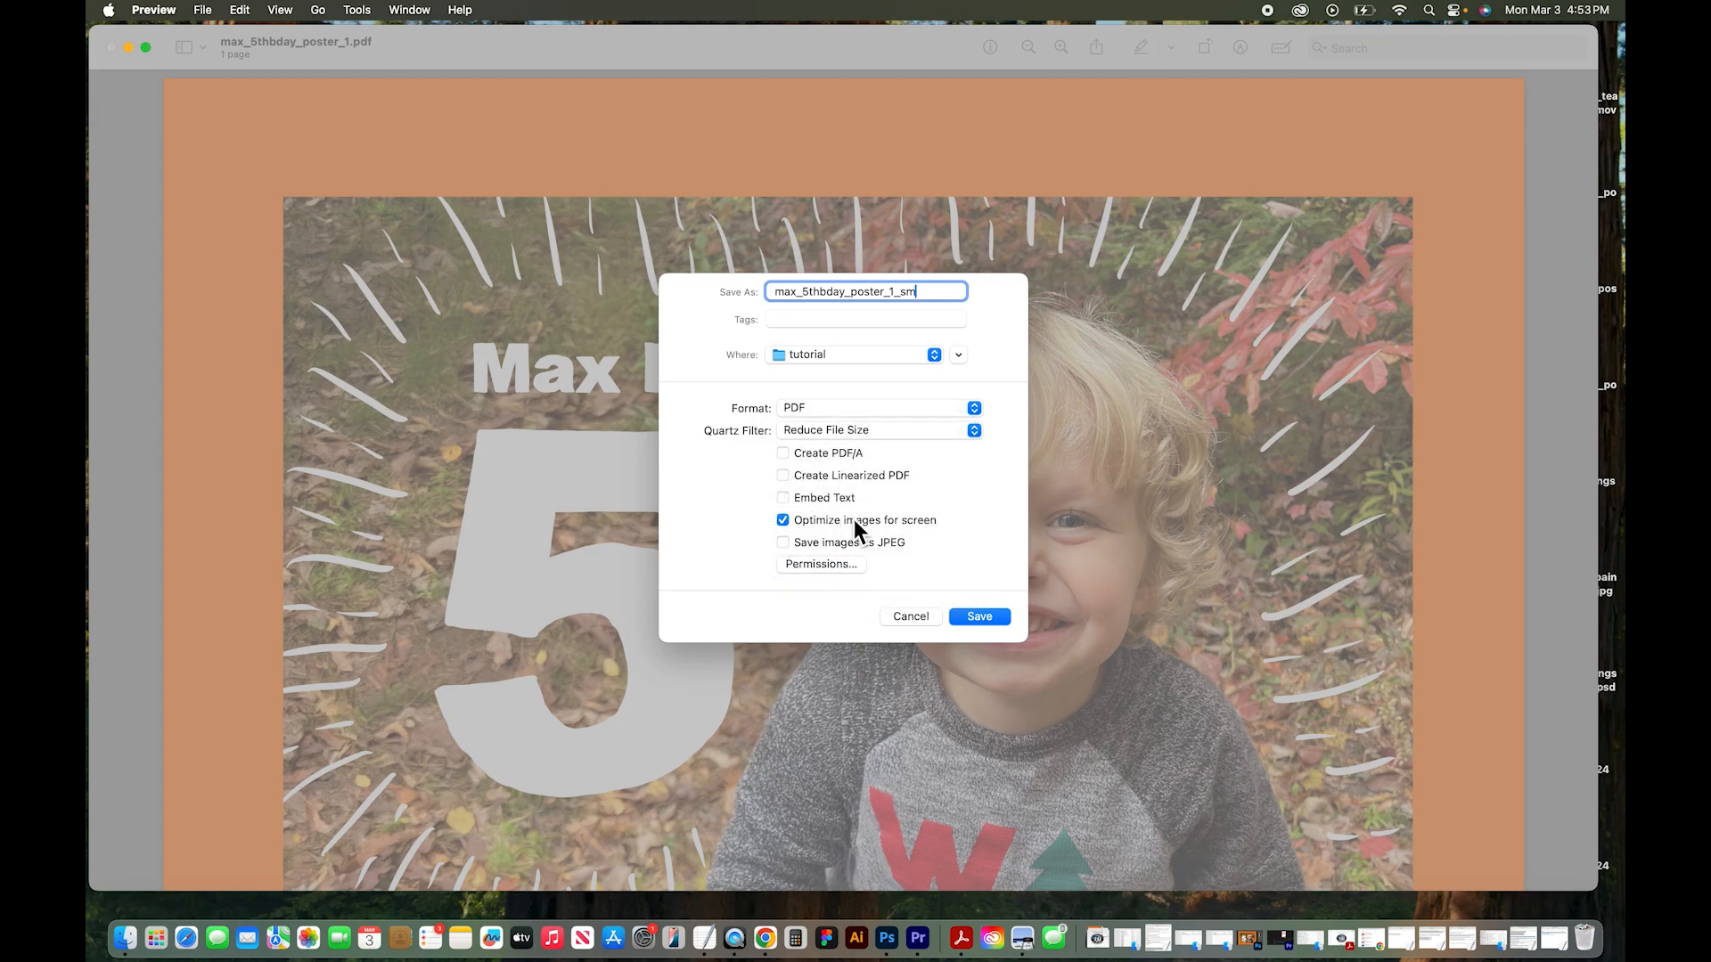
{"action": "left_click", "coordinate": [977, 616]}
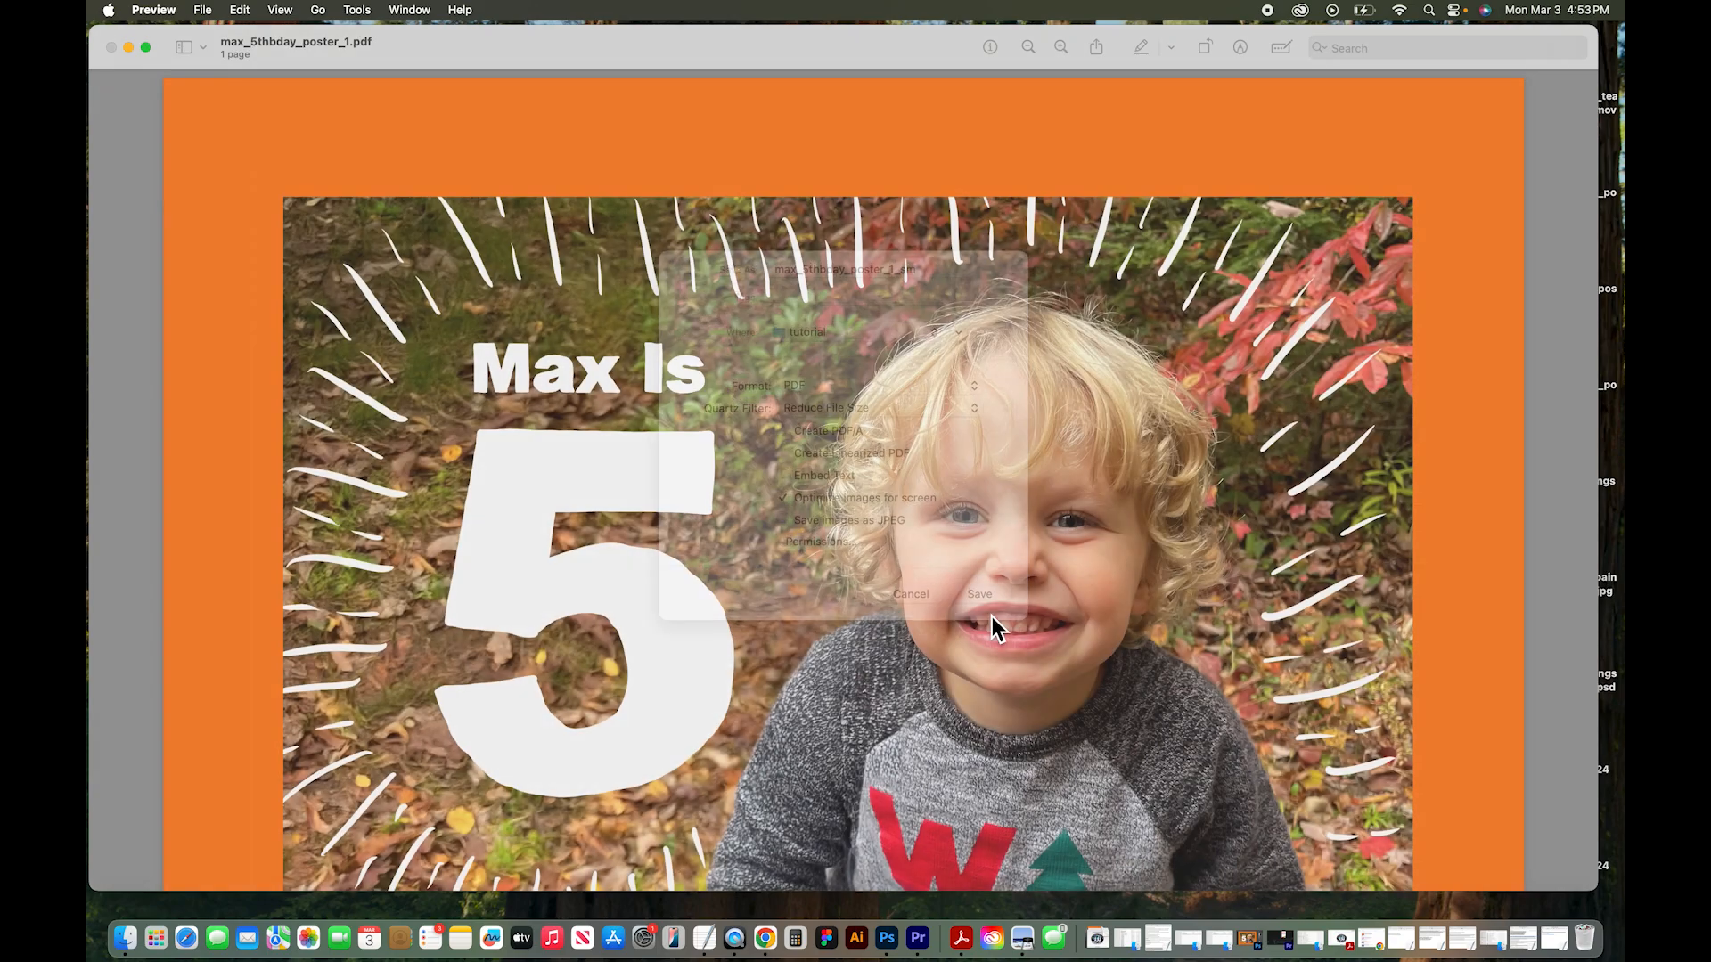
Compare the 1.3 MB _sm copy with the 1.32 GB original in Finder
{"action": "left_click", "coordinate": [978, 593]}
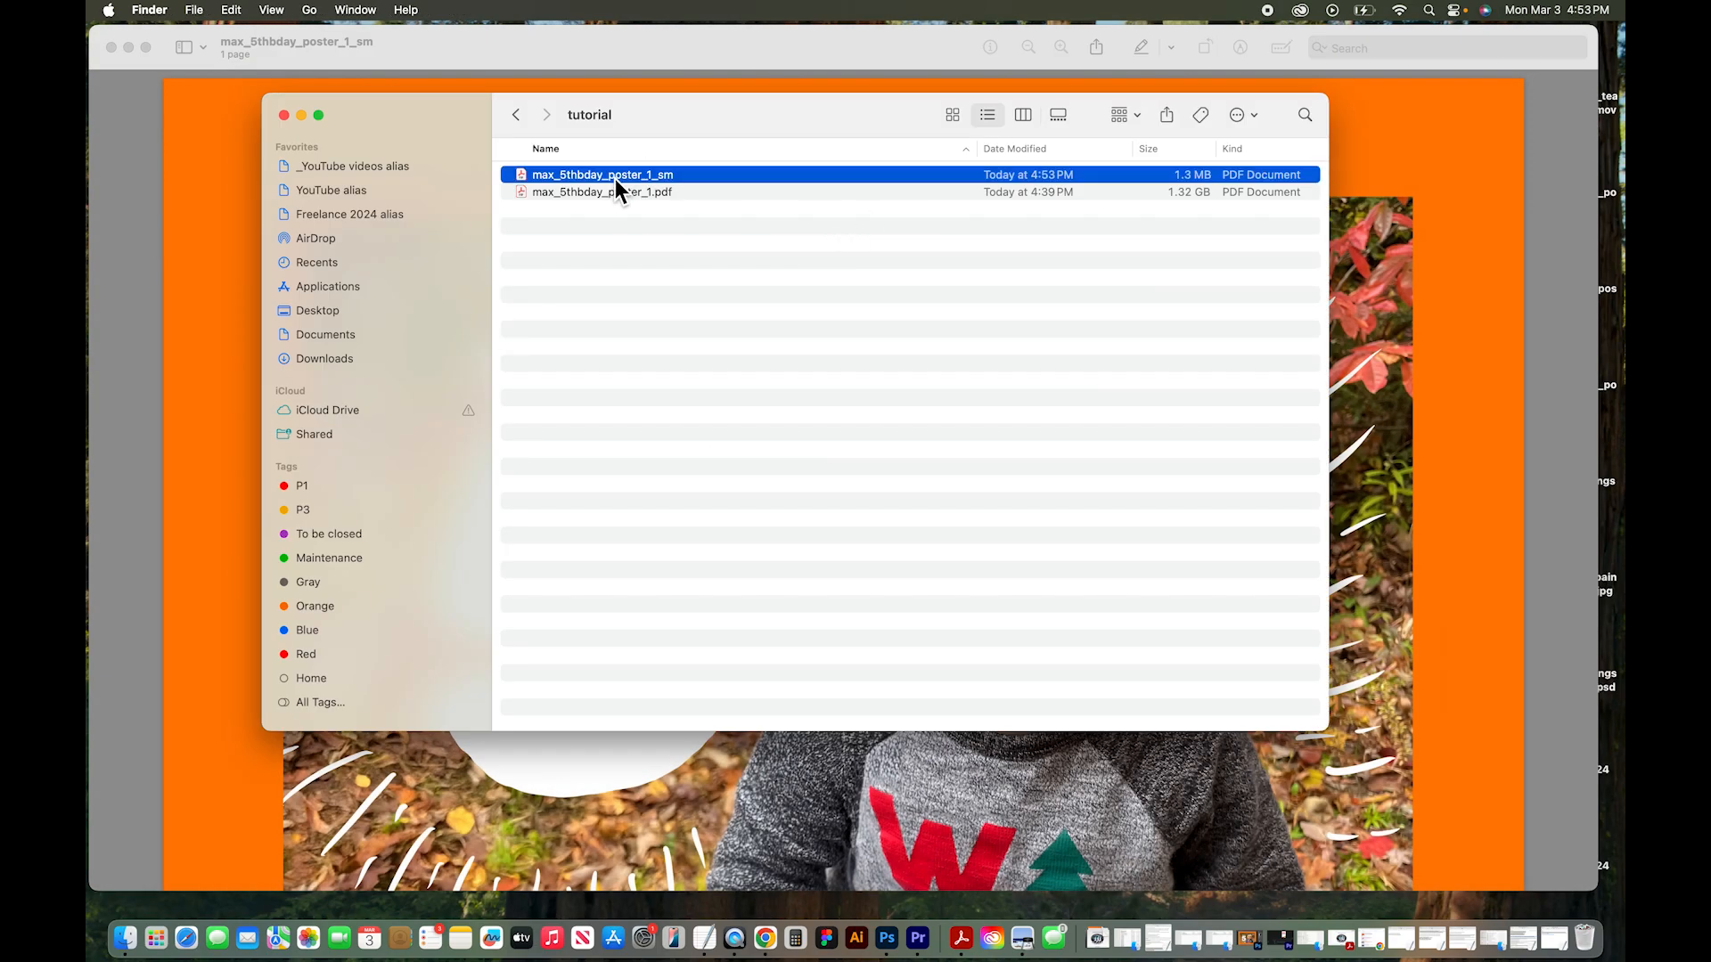
{"action": "mouse_move", "coordinate": [1162, 203]}
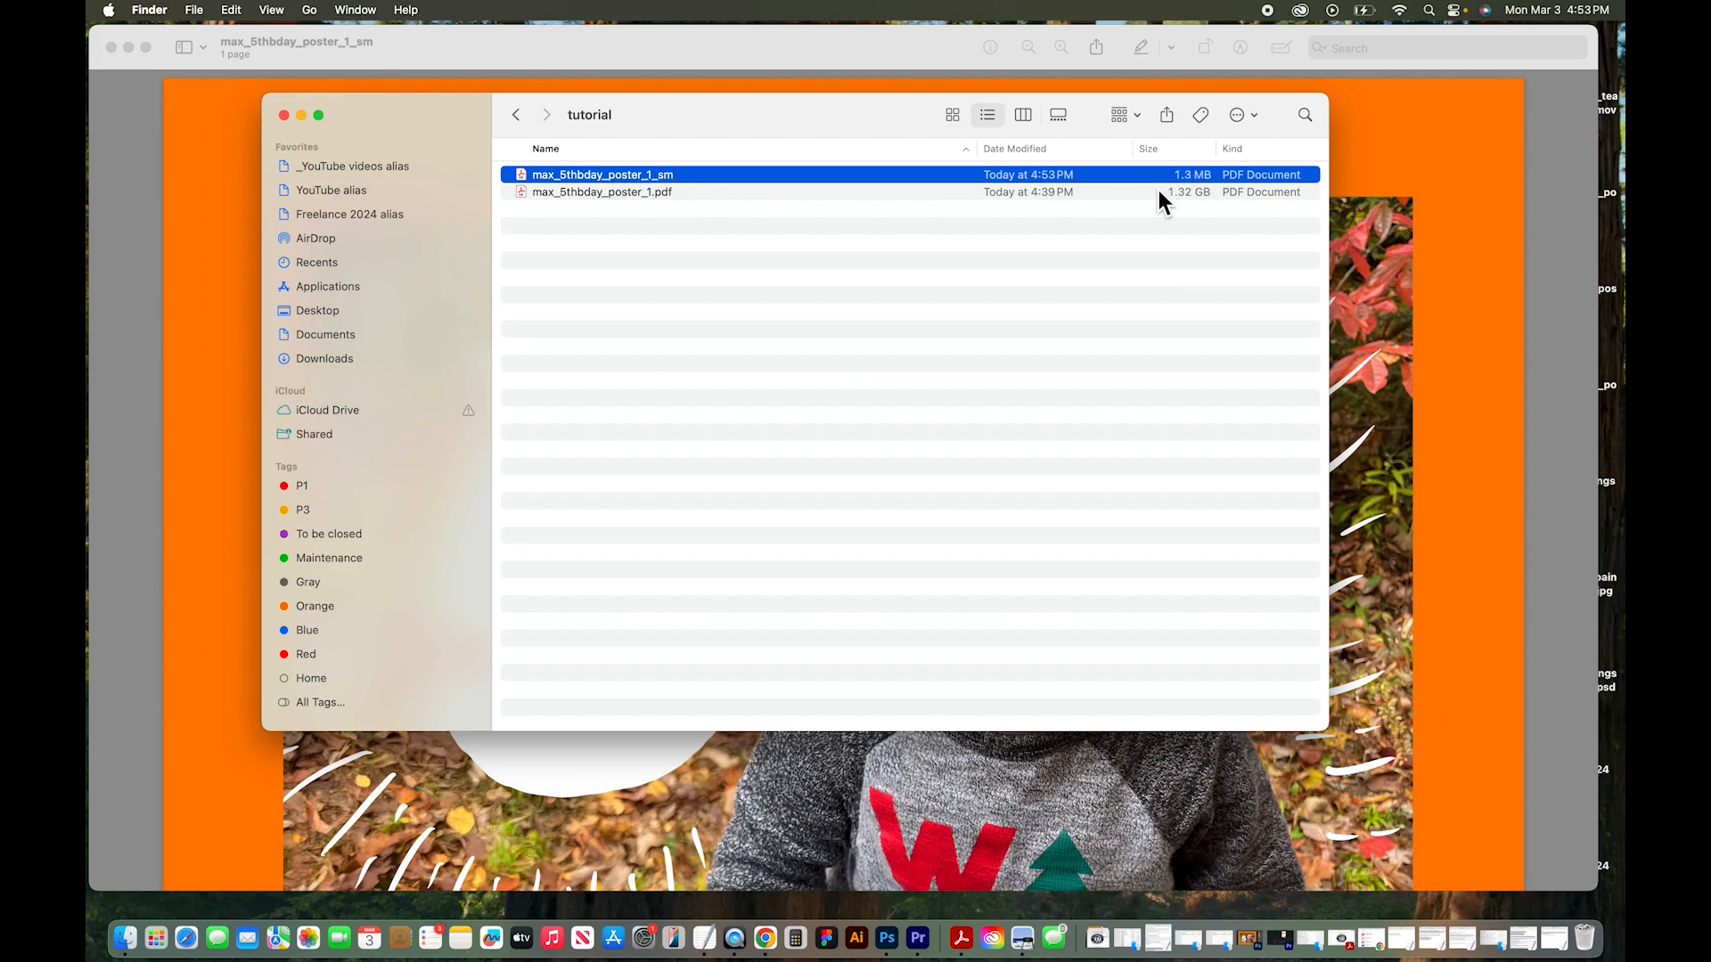
{"action": "mouse_move", "coordinate": [1208, 207]}
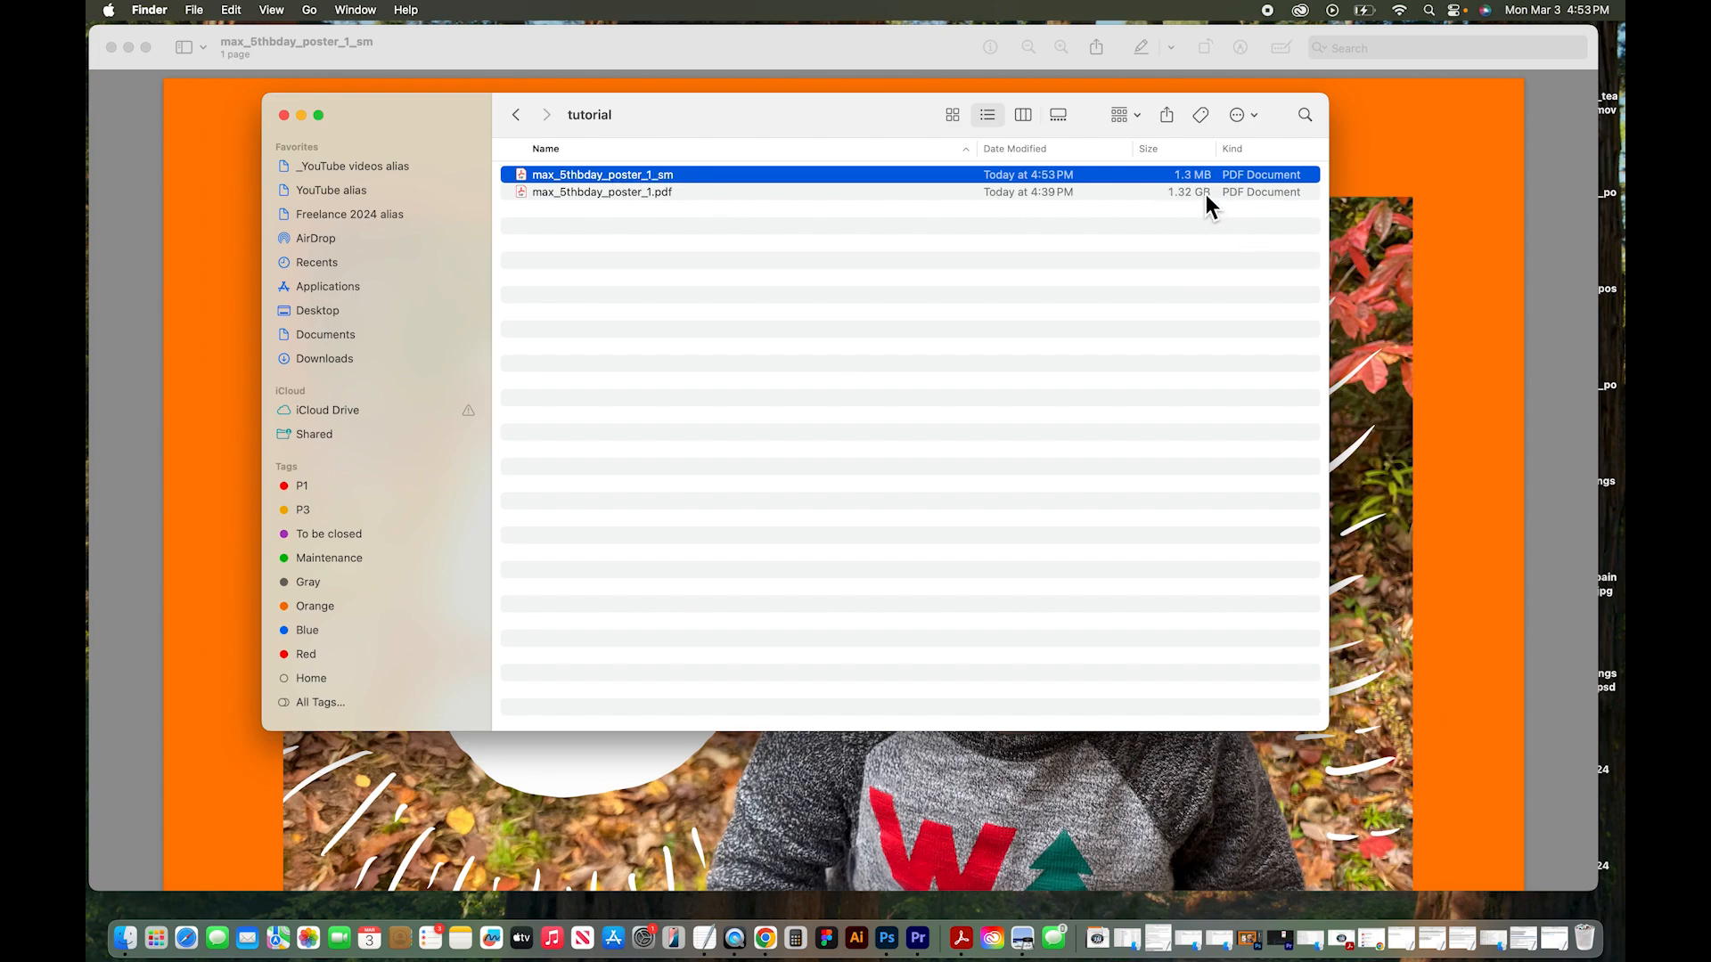
{"action": "mouse_move", "coordinate": [1179, 261]}
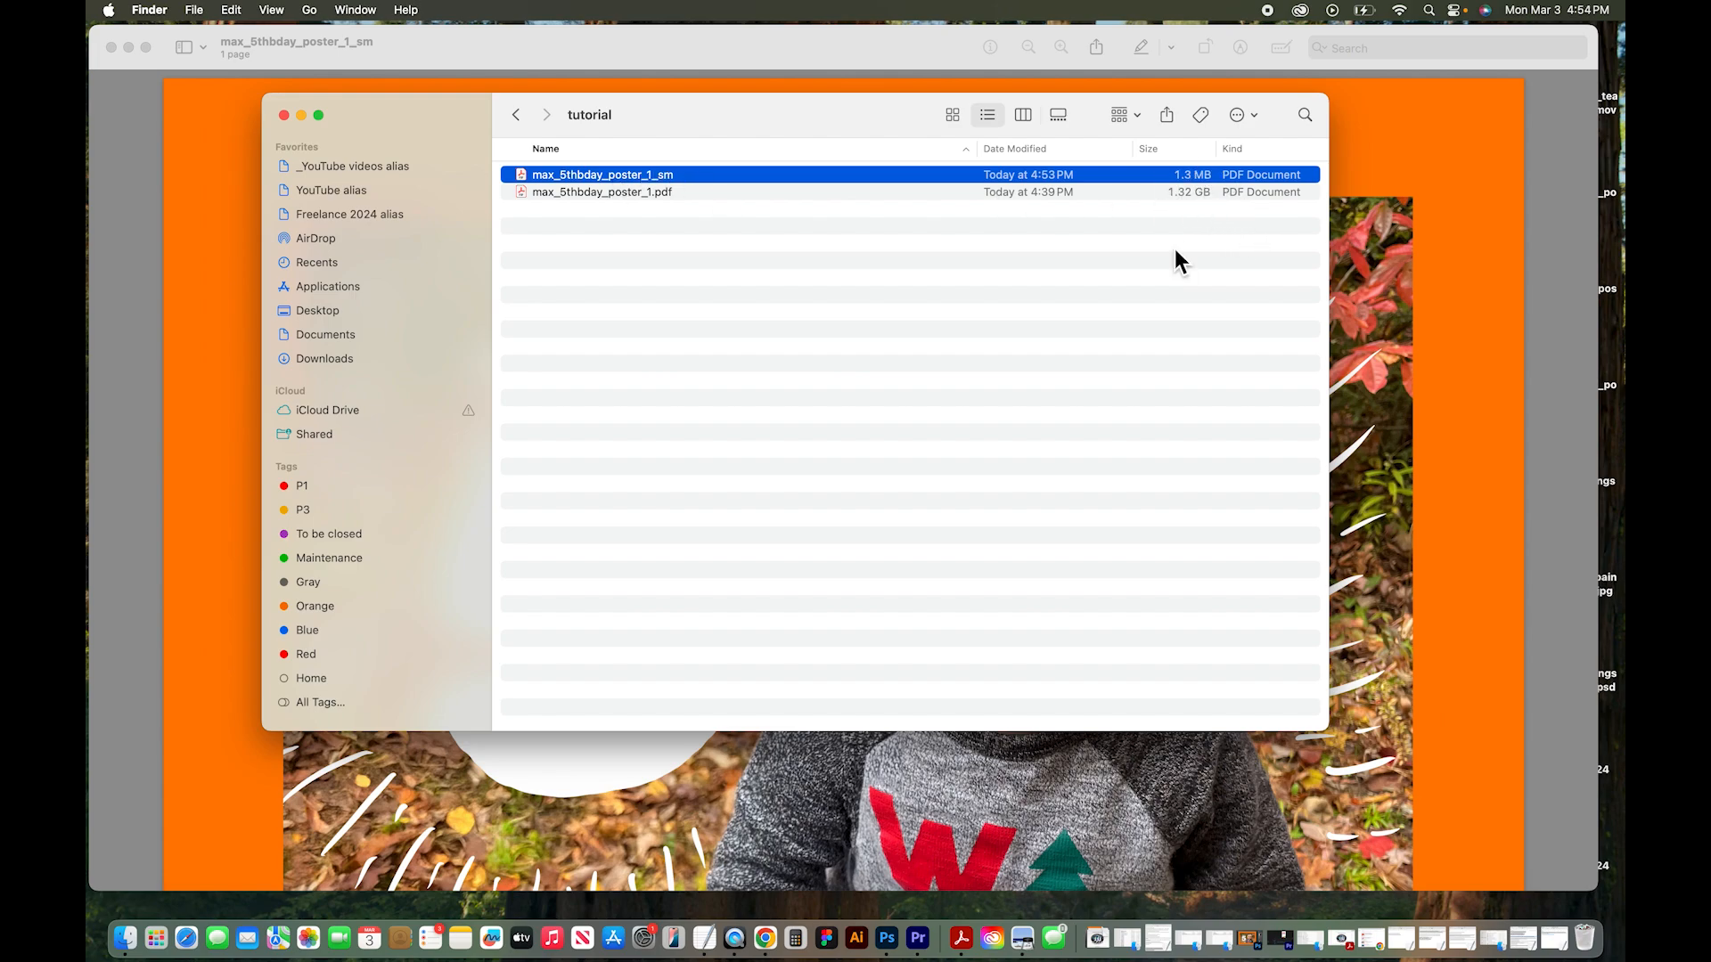